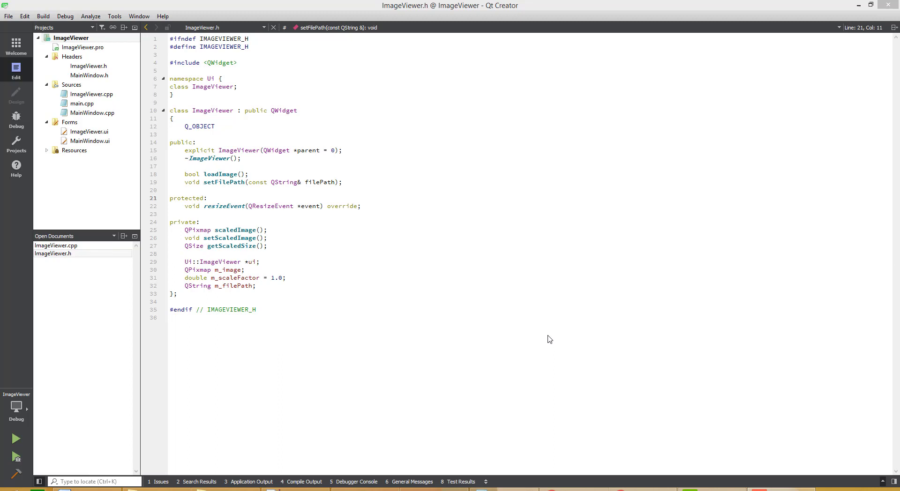
mouse_move(250, 340)
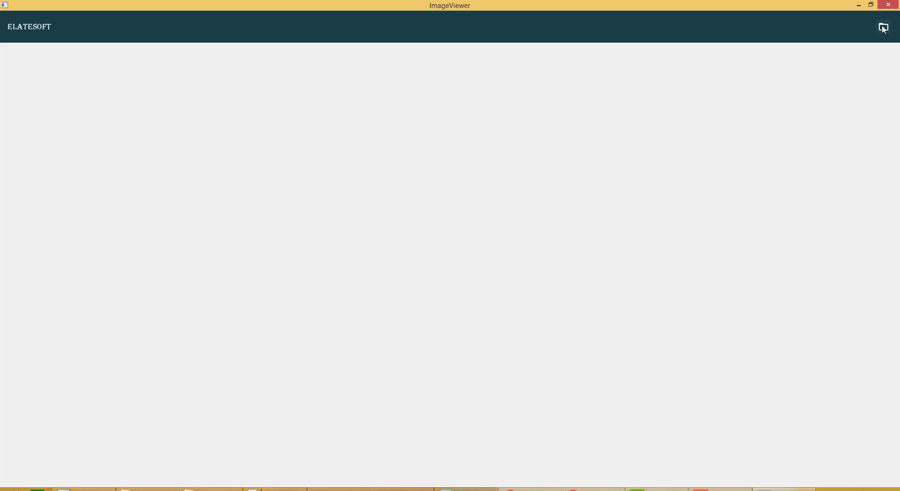
Open a living-room photo from the images folder in ImageViewer.
left_click(882, 28)
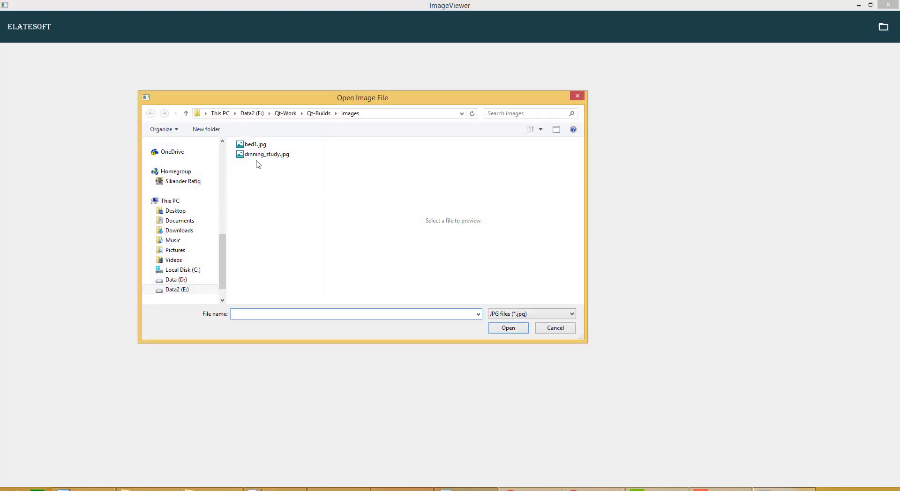
double_click(253, 143)
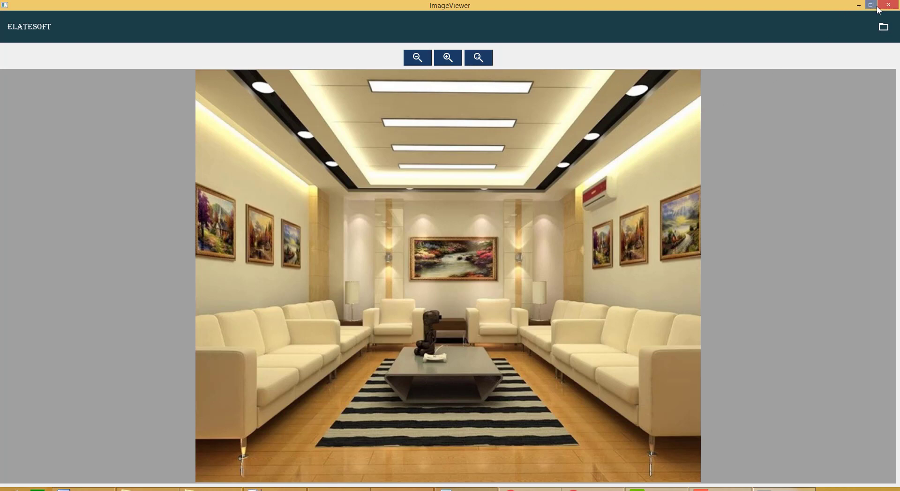
mouse_move(870, 5)
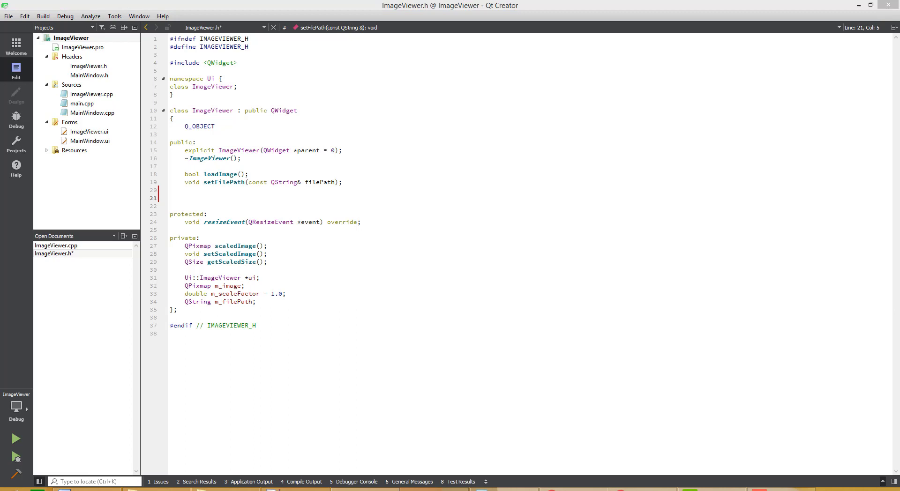
mouse_move(176, 193)
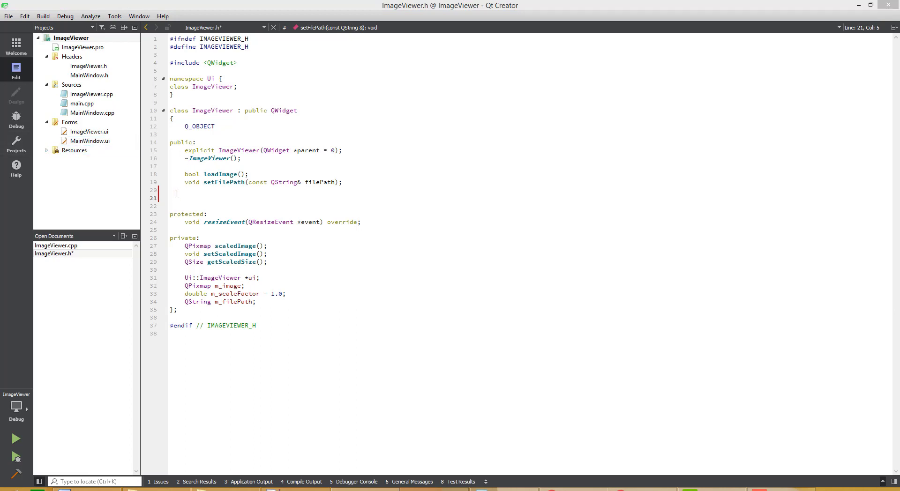
Add a 'private slots:' section to ImageViewer.h.
type("private slots:")
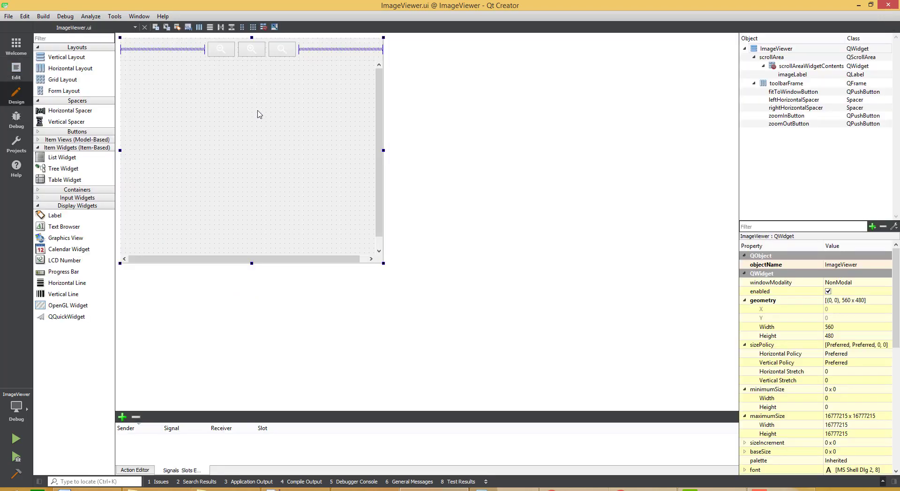
Switch to Edit mode and open ImageViewer.cpp from the Projects tree.
left_click(251, 48)
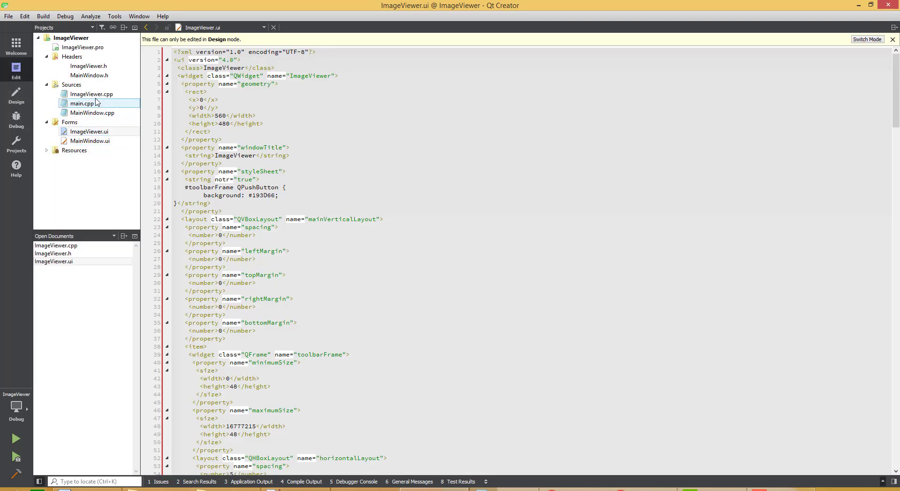
left_click(92, 94)
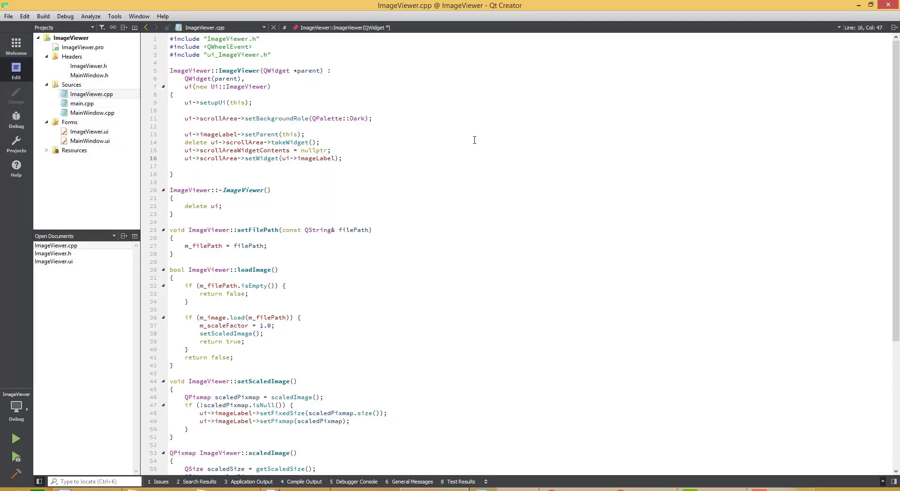
Connect zoomInButton, zoomOutButton and fitToWindowButton clicks to zoomIn, zoomOut and fitToWindow slots.
key("Enter")
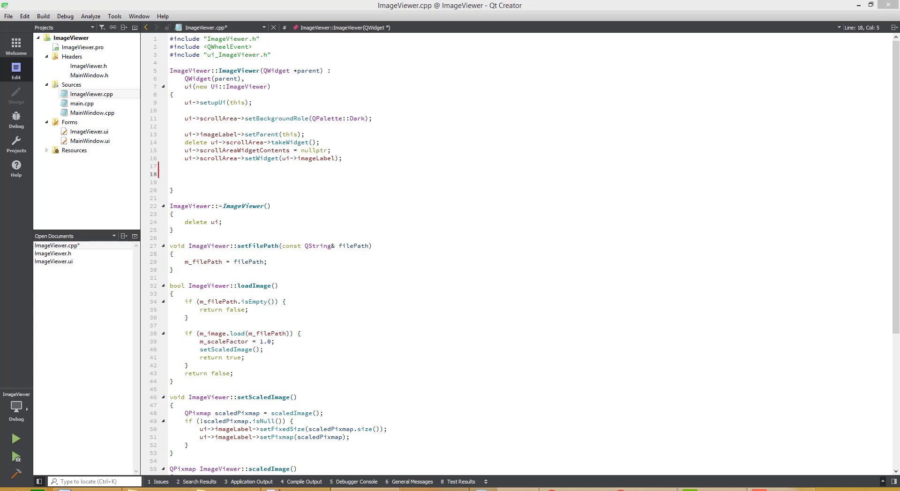
left_click(340, 159)
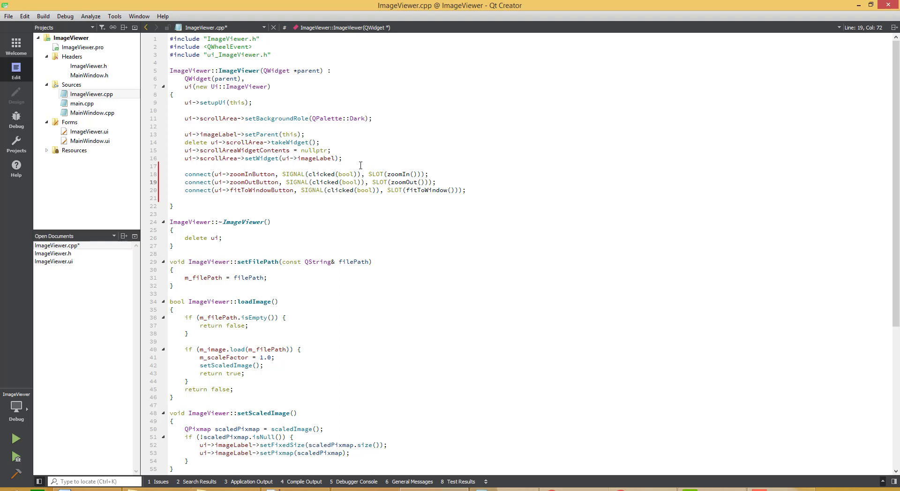
left_click(466, 190)
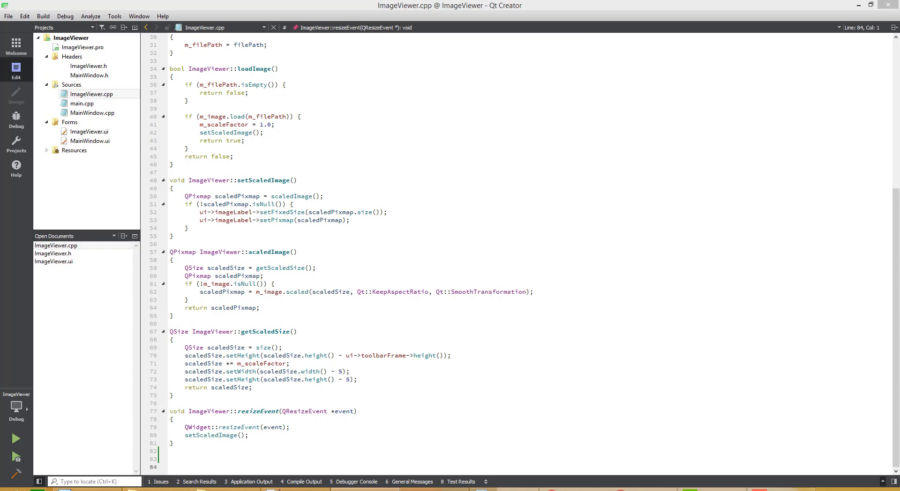
mouse_move(238, 453)
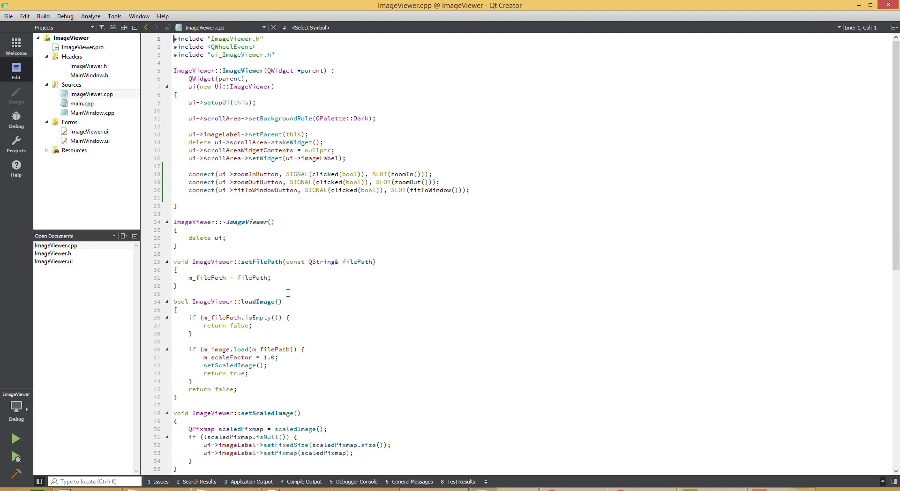
Add const int ZOOM_PERCENTAGE = 25 and implement the zoomIn, zoomOut and fitToWindow slots.
key("enter")
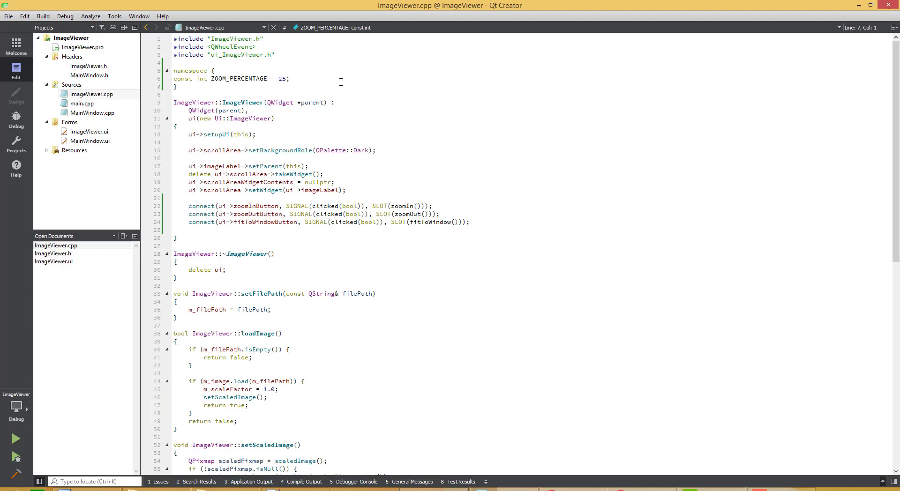
triple_click(230, 79)
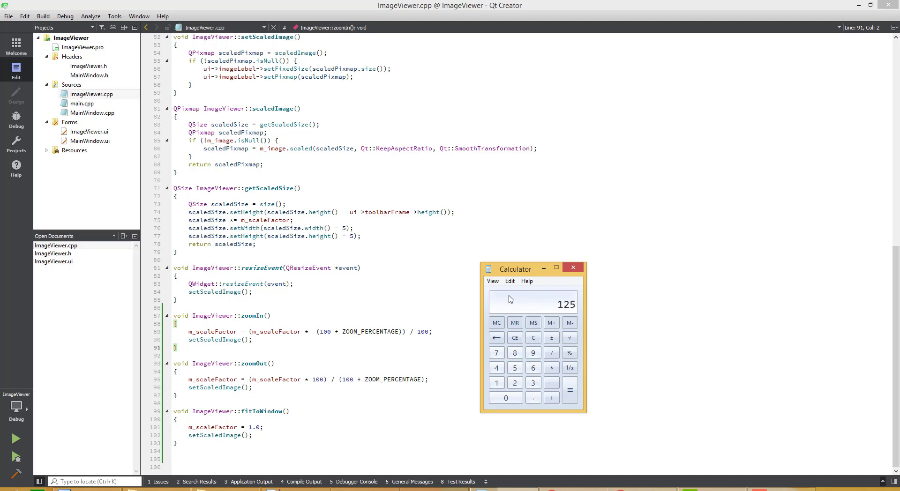
Compute the zoom-in scale values in Calculator, getting 125 then 10.
left_click(551, 368)
type("10")
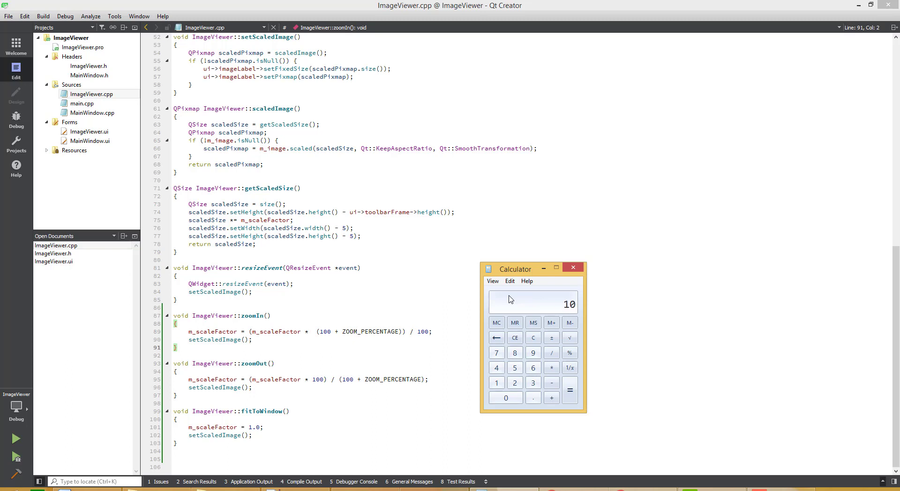
left_click(550, 397)
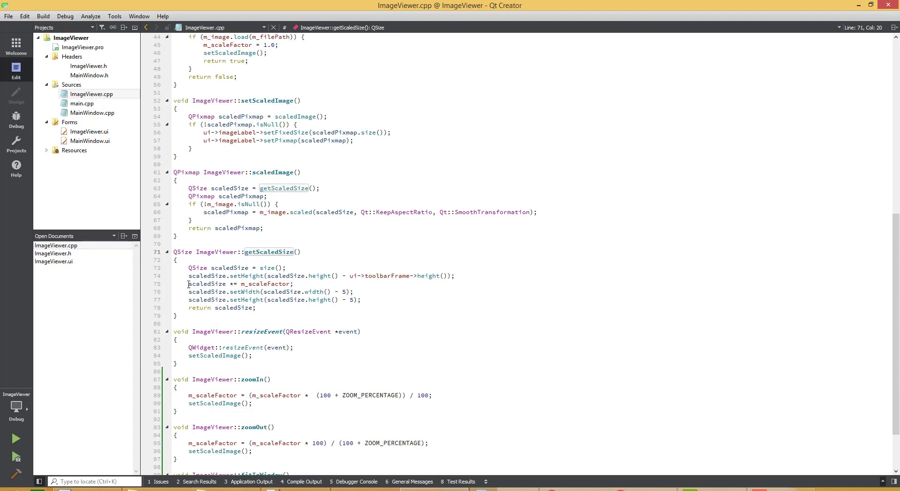
Highlight the scaledSize *= m_scaleFactor line and scroll down to the zoomOut formula.
triple_click(241, 284)
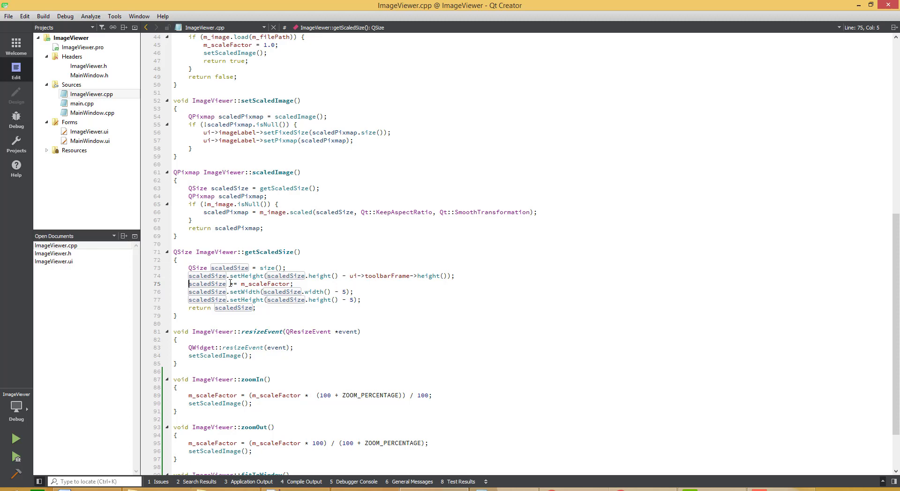
scroll("down", 3)
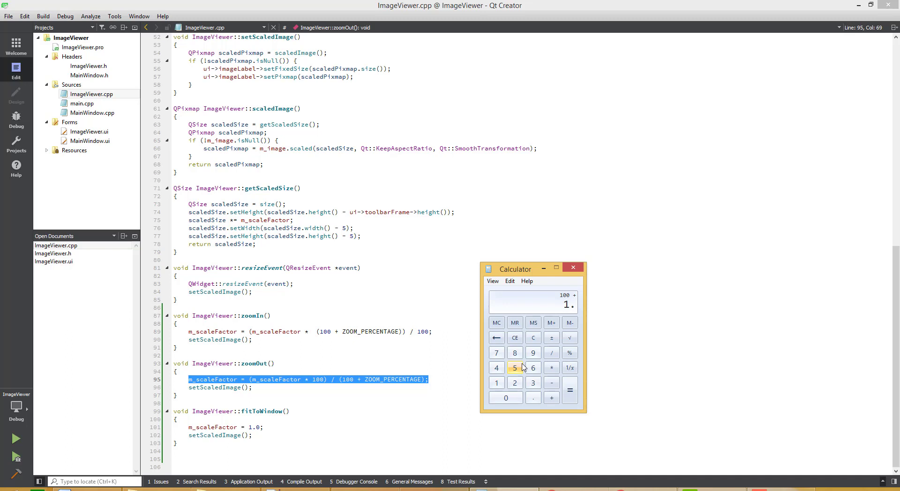
Calculate 1.25 × 100 on the Calculator keypad for the zoom-out check.
left_click(515, 368)
type("100")
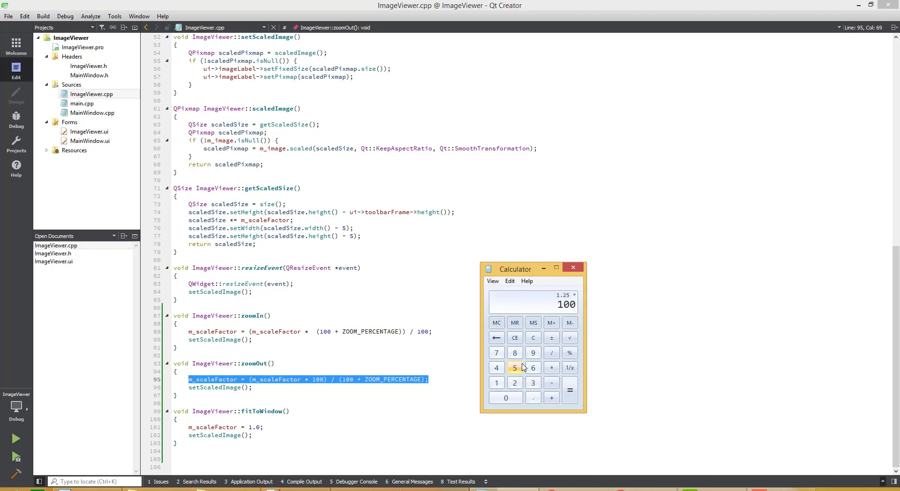
left_click(568, 390)
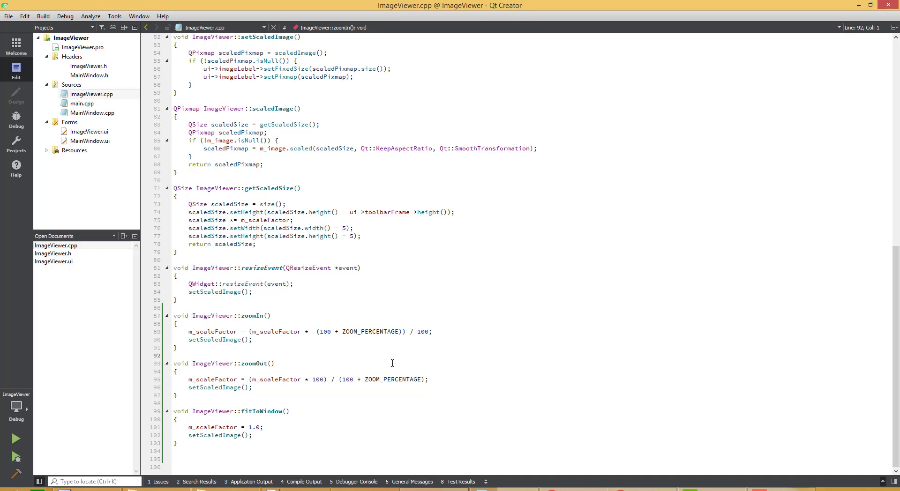
Review the m_scaleFactor term in zoomOut, then build and run ImageViewer.
left_click(282, 379)
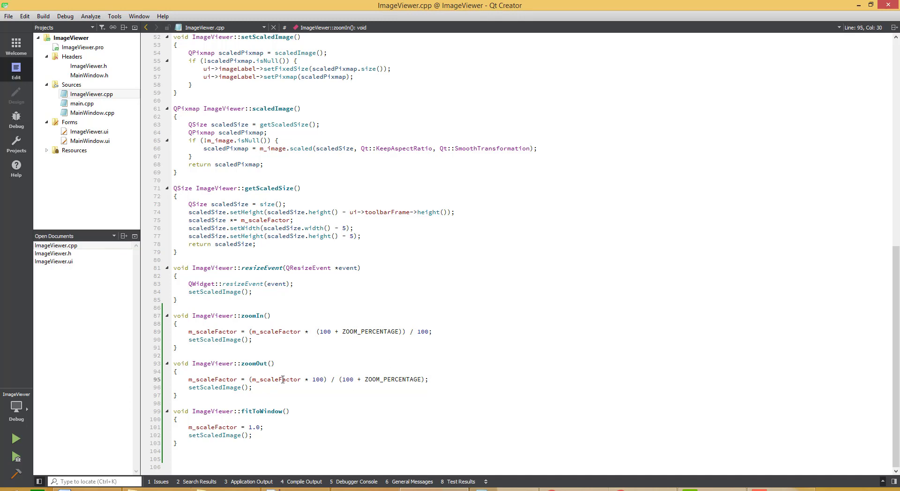
left_click(253, 387)
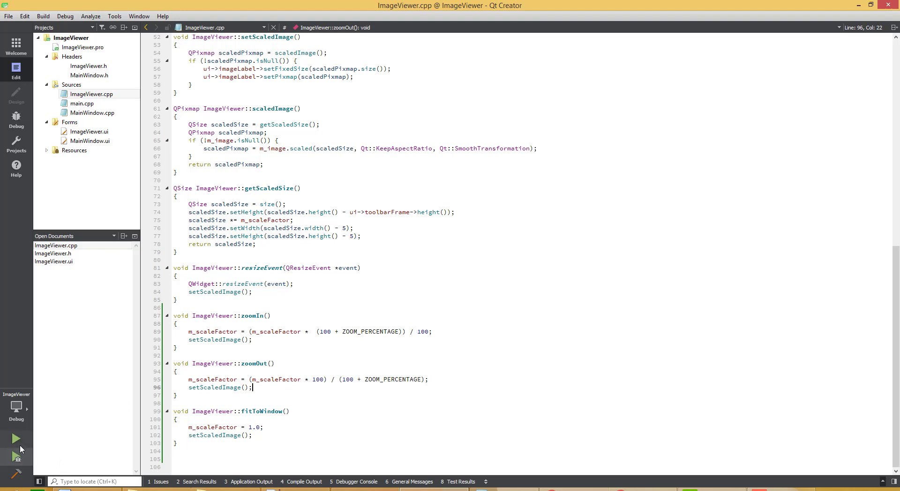
left_click(16, 438)
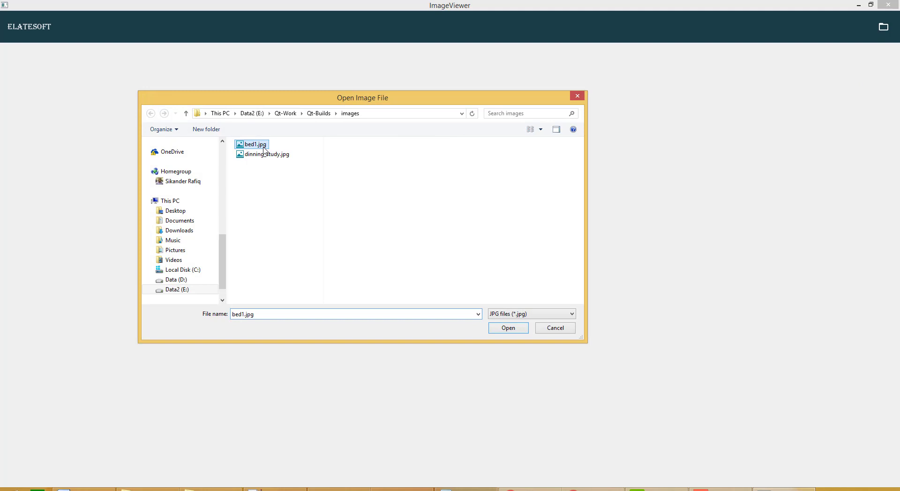
Open bed1.jpg, zoom in twice, then zoom out three times to a small image.
left_click(507, 327)
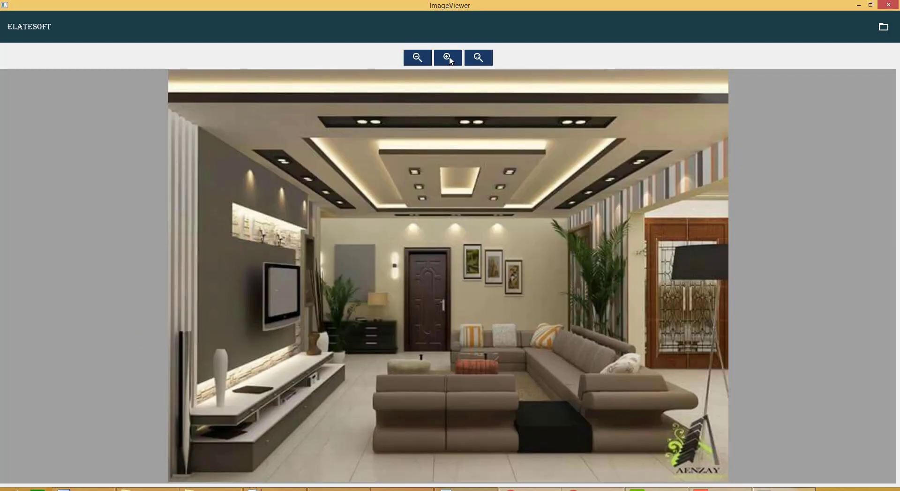
left_click(447, 57)
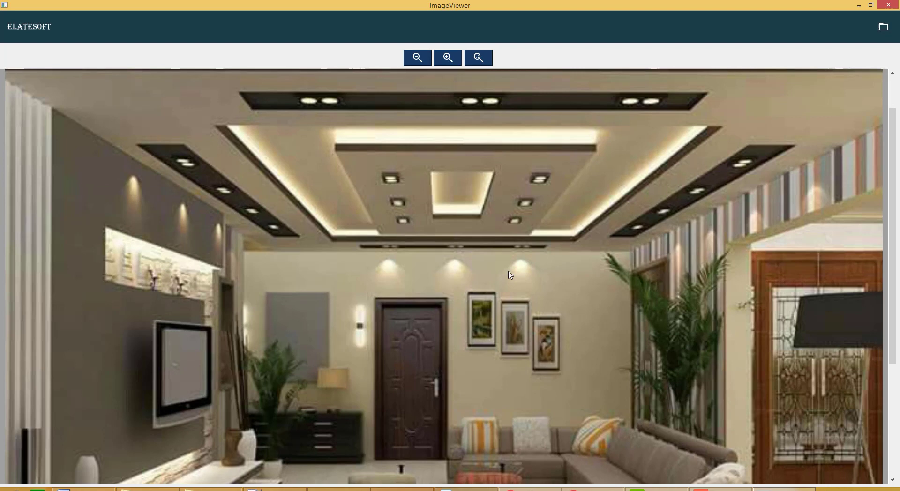
mouse_move(275, 343)
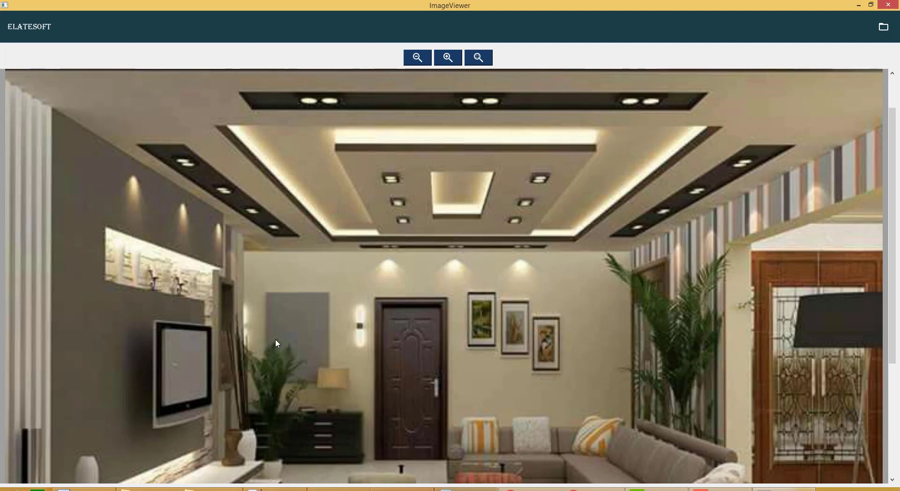
mouse_move(276, 338)
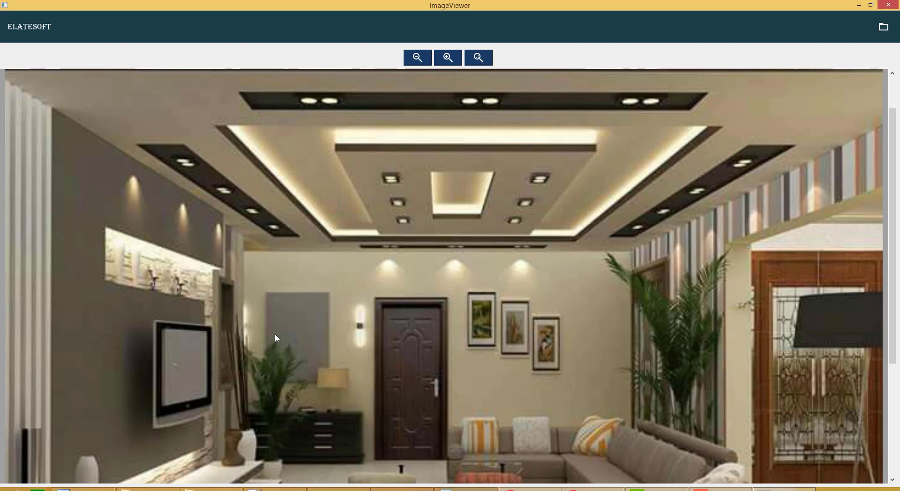
left_click(447, 57)
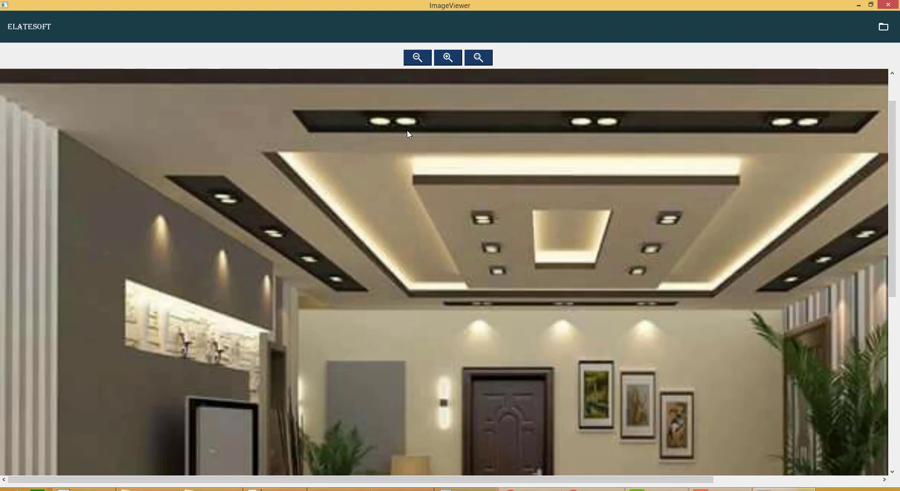
left_click(417, 57)
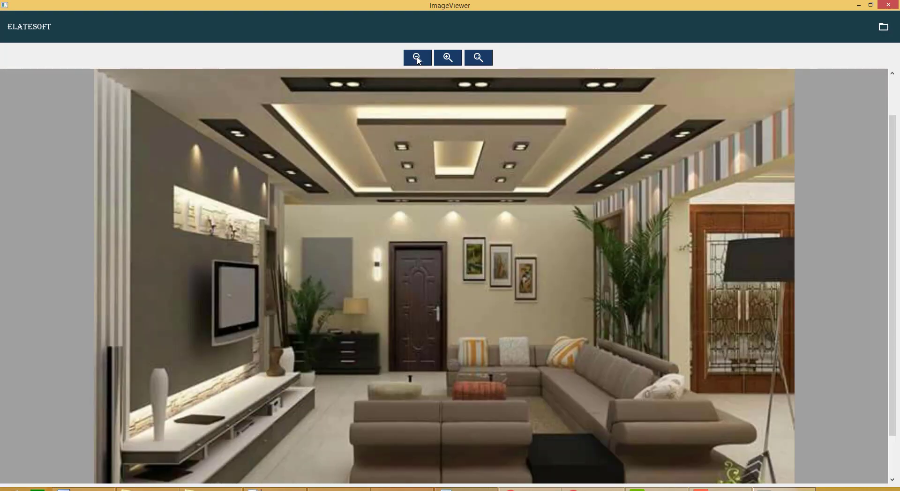
left_click(417, 57)
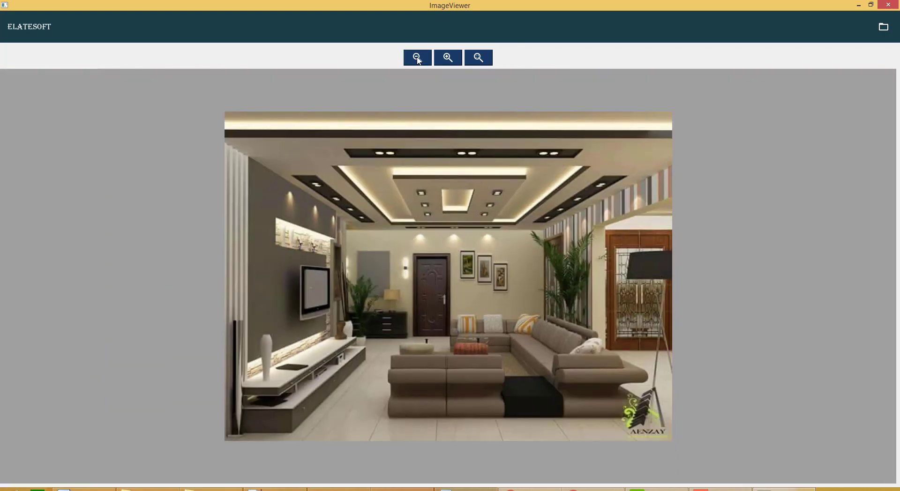
left_click(417, 58)
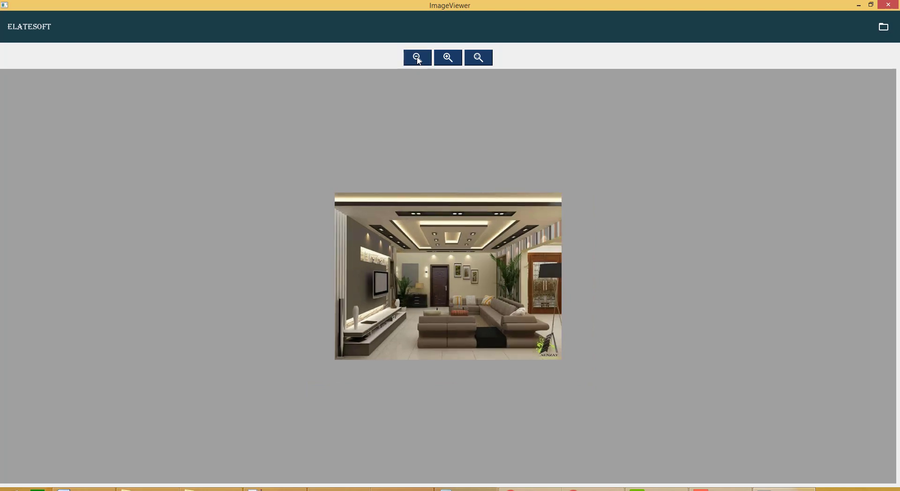
mouse_move(419, 90)
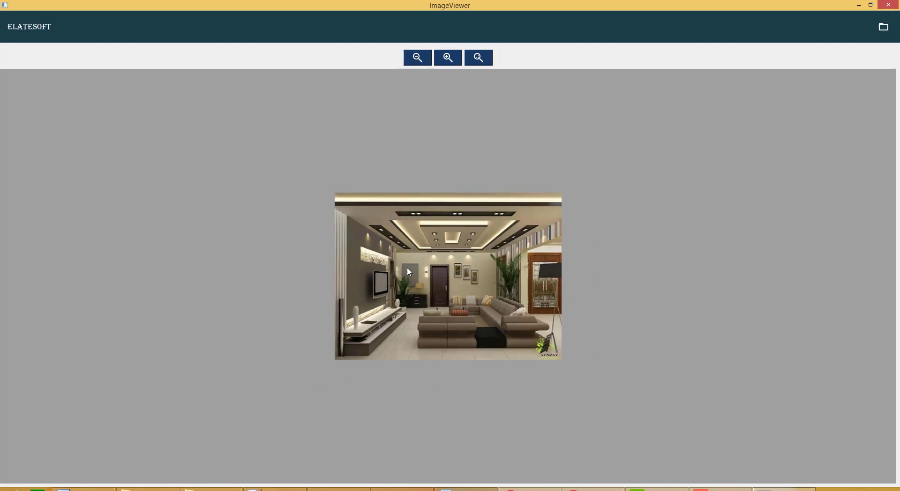
mouse_move(397, 289)
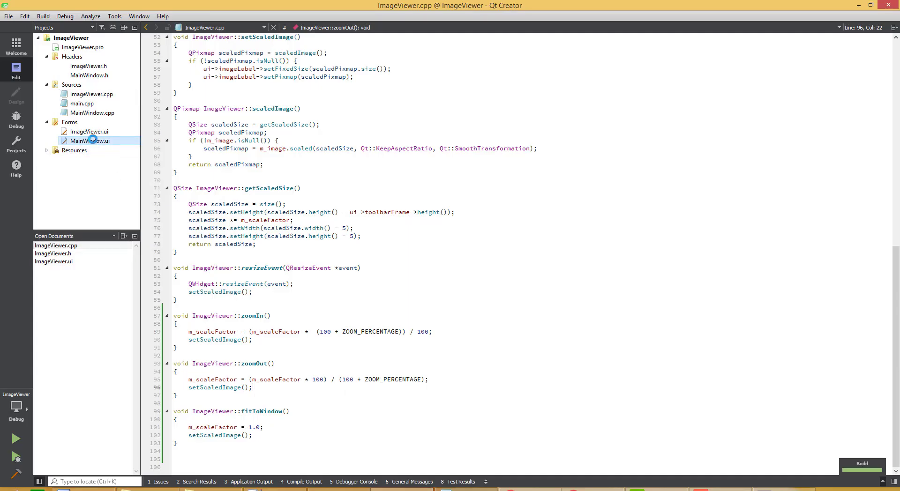
Open ImageViewer.ui in the designer and confirm scrollArea's alignment is set to centre.
double_click(90, 141)
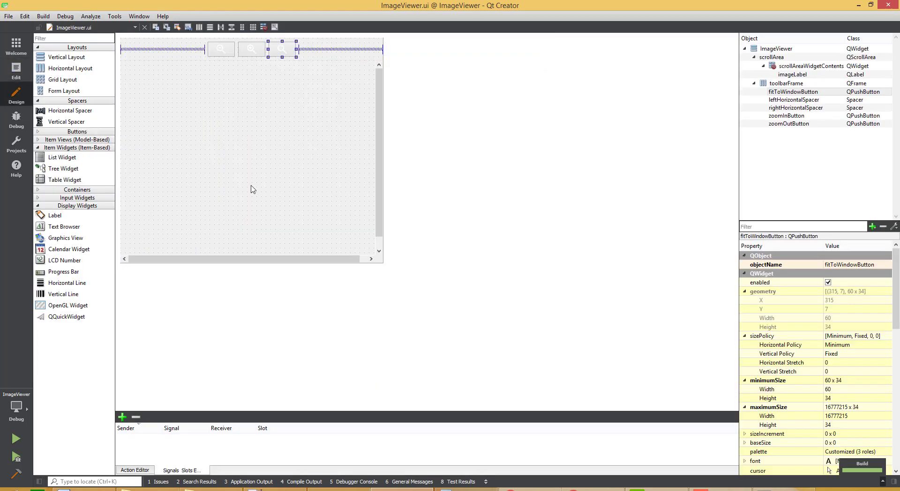
left_click(771, 56)
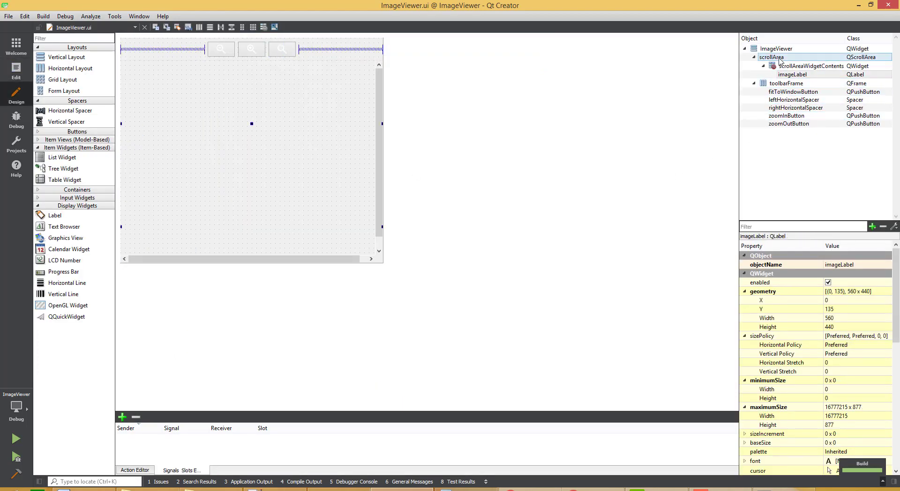
left_click(771, 57)
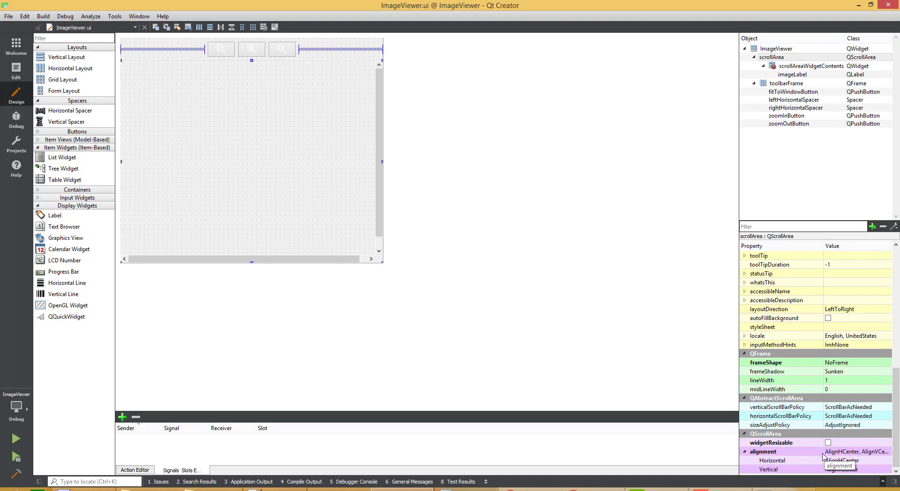
left_click(788, 124)
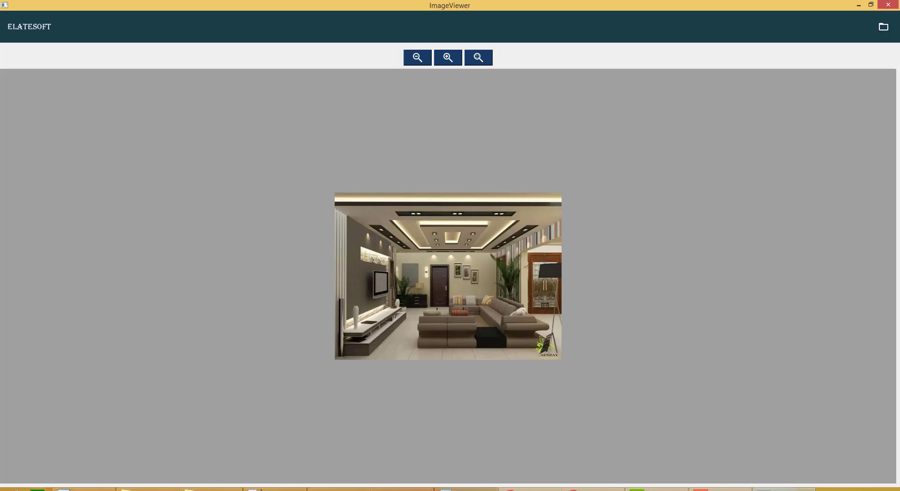
Fit the living-room picture to the window with the toolbar button.
left_click(477, 57)
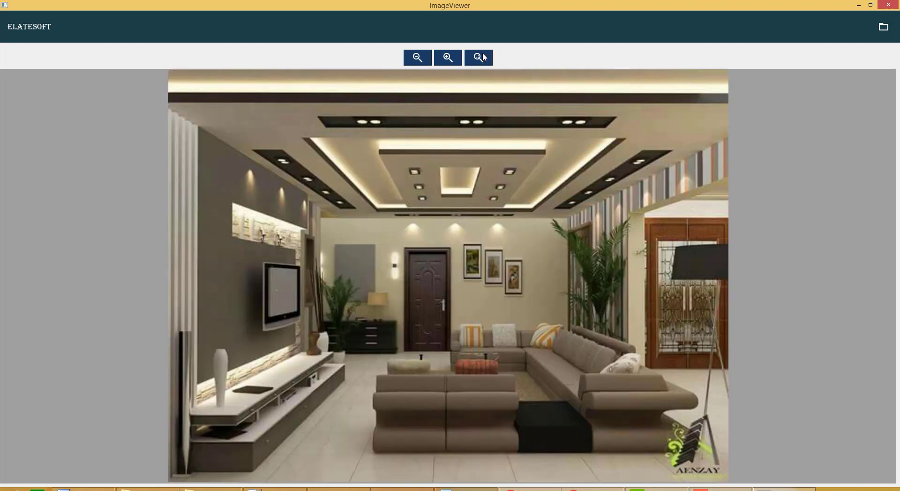
mouse_move(462, 186)
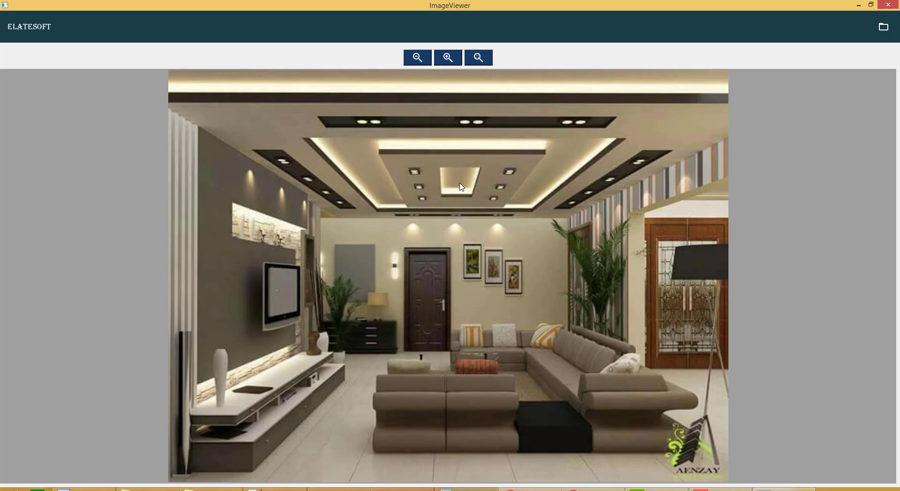
mouse_move(860, 20)
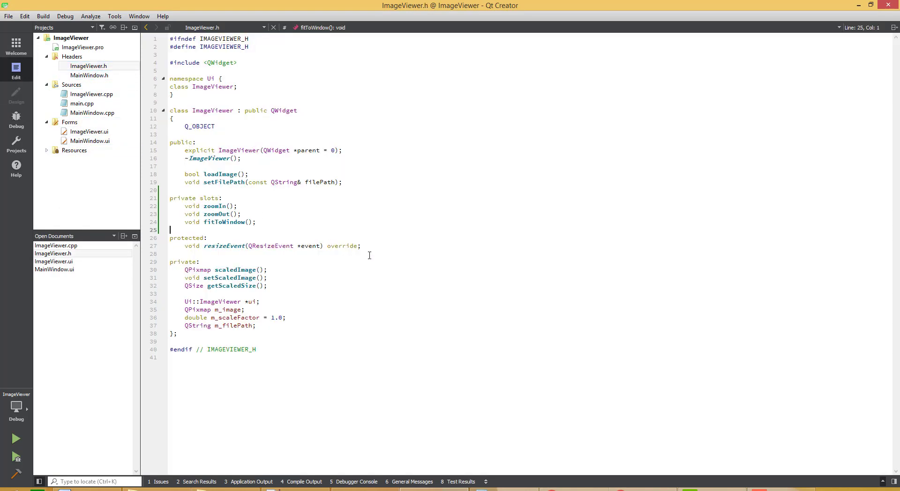
Declare 'void wheelEvent(QWheelEvent *event) override;' under resizeEvent in ImageViewer.h.
left_click(368, 254)
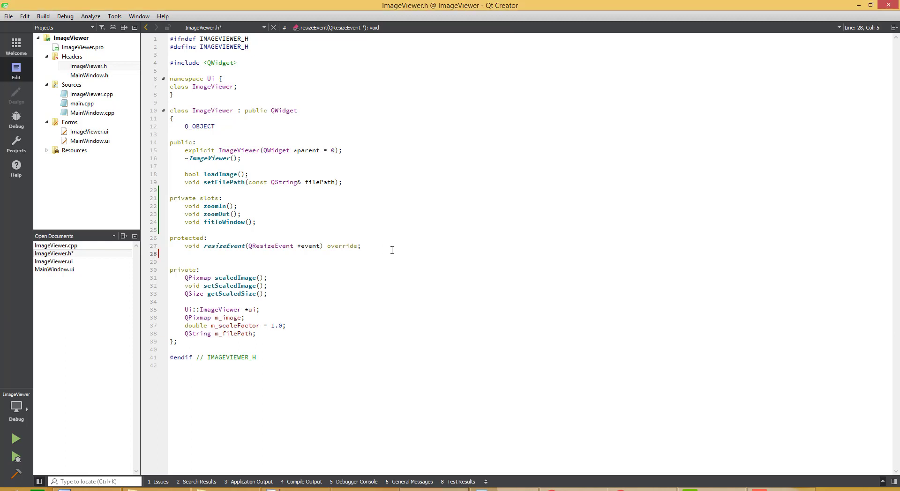
type("void wheelEvent(QWheelEvent *event) override;")
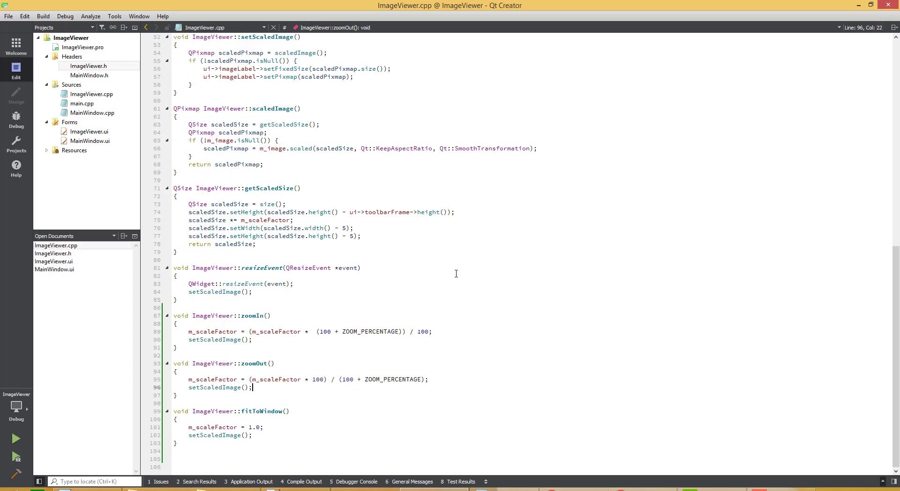
Add a Ctrl+wheel handler calling zoomIn/zoomOut at the end of ImageViewer.cpp, then run.
left_click(177, 275)
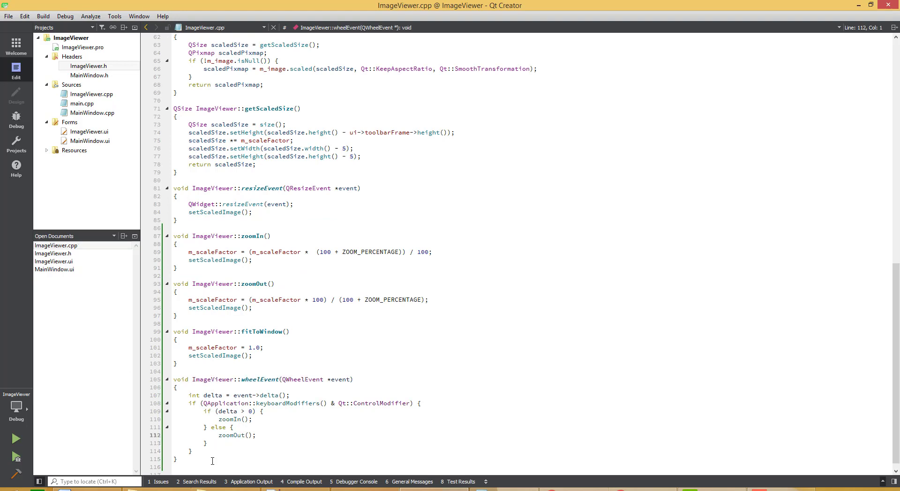
left_click(192, 396)
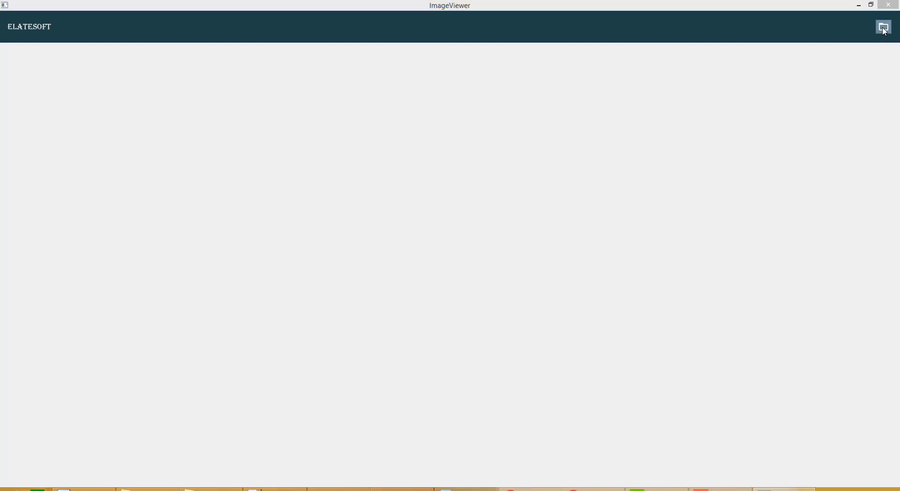
Load the living-room photo, then shrink and enlarge it repeatedly with the zoom buttons.
left_click(882, 26)
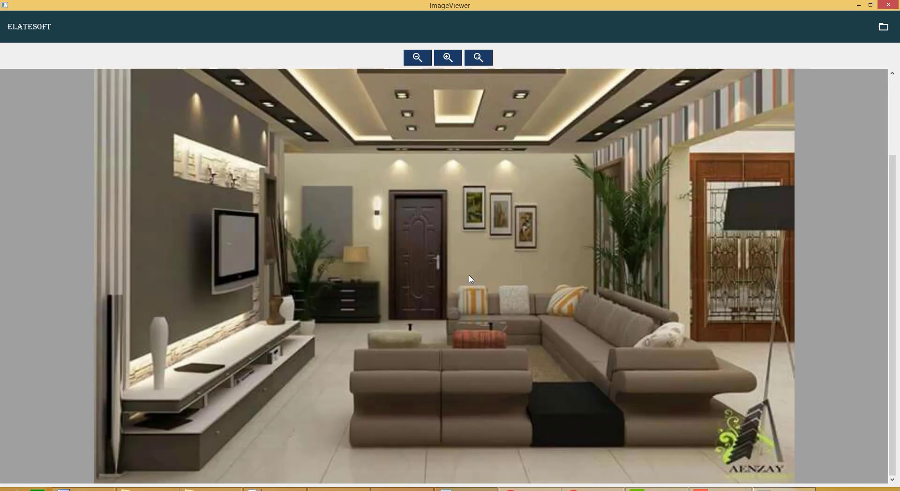
left_click(417, 57)
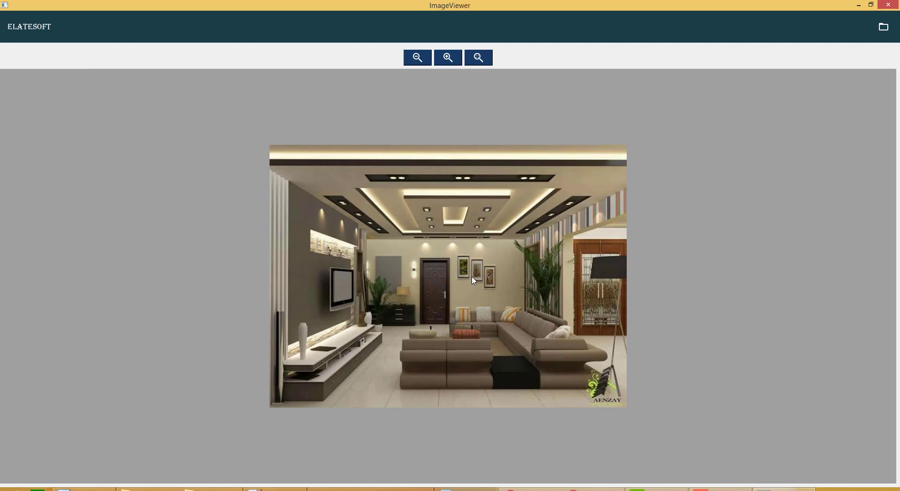
left_click(417, 58)
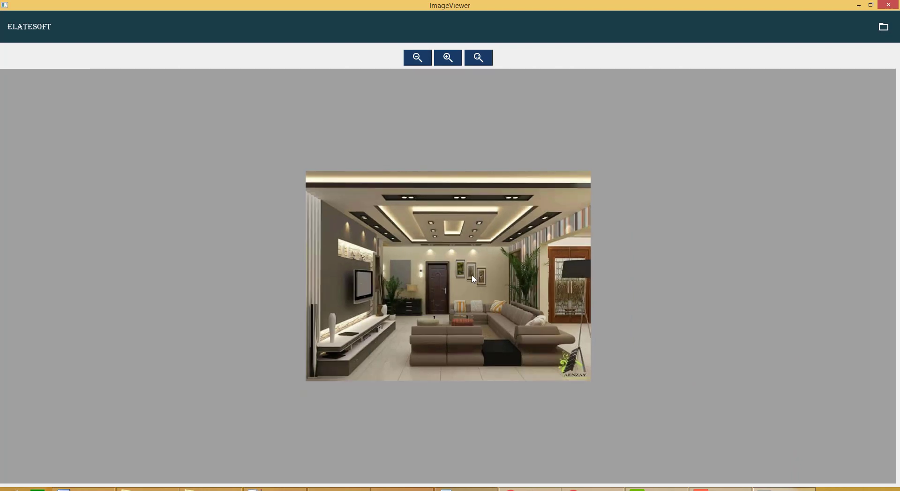
left_click(447, 57)
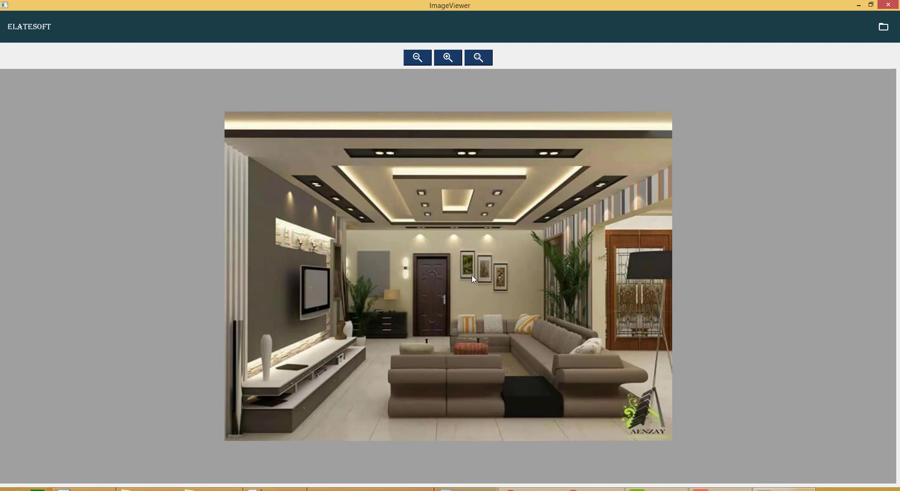
left_click(417, 58)
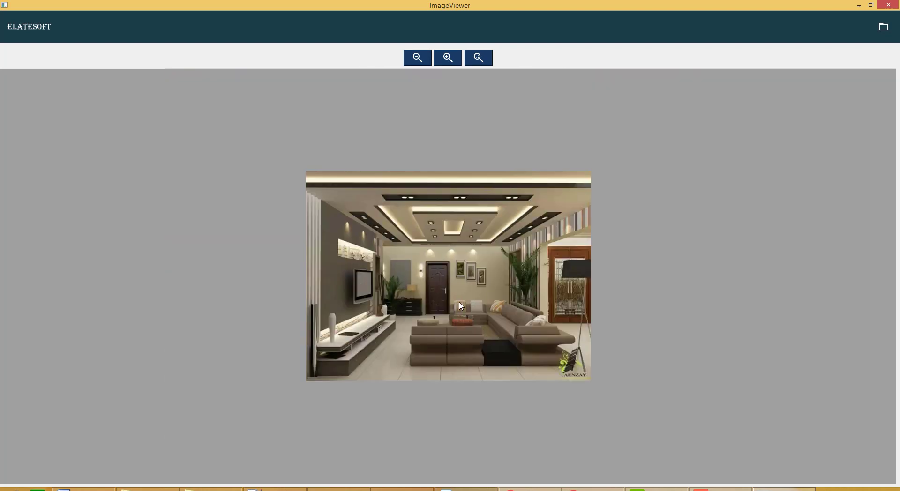
left_click(417, 57)
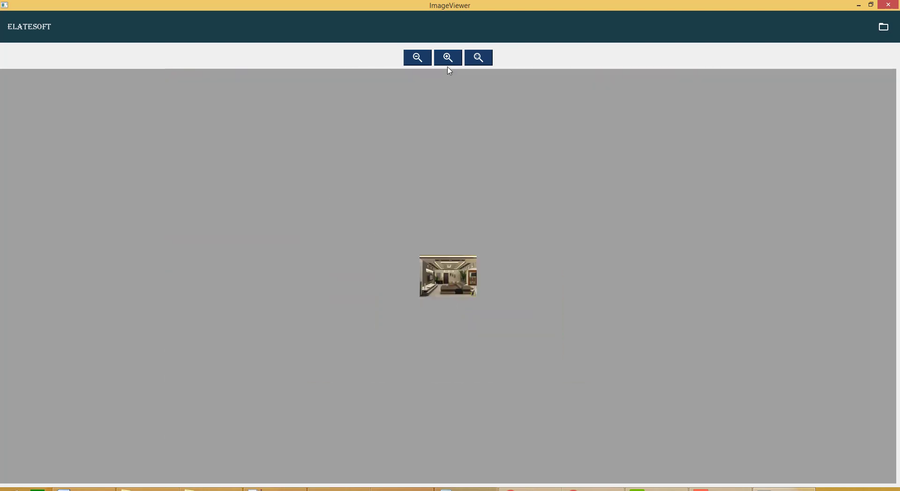
left_click(447, 57)
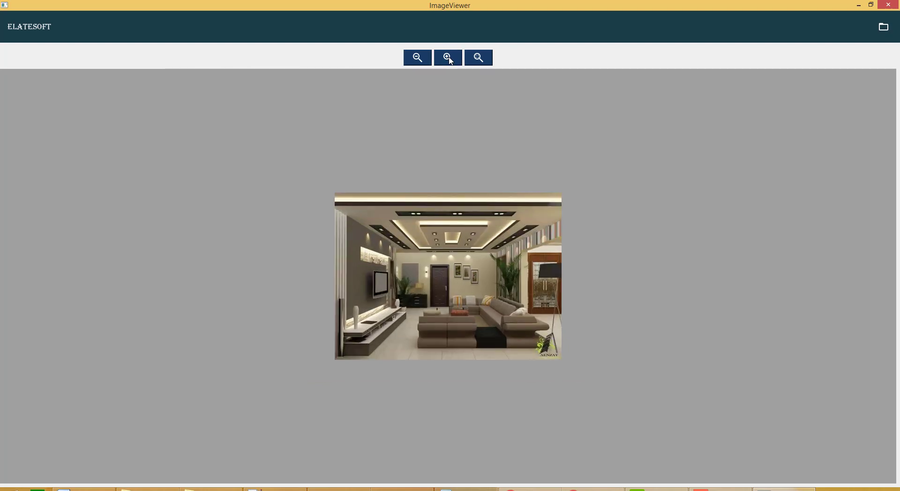